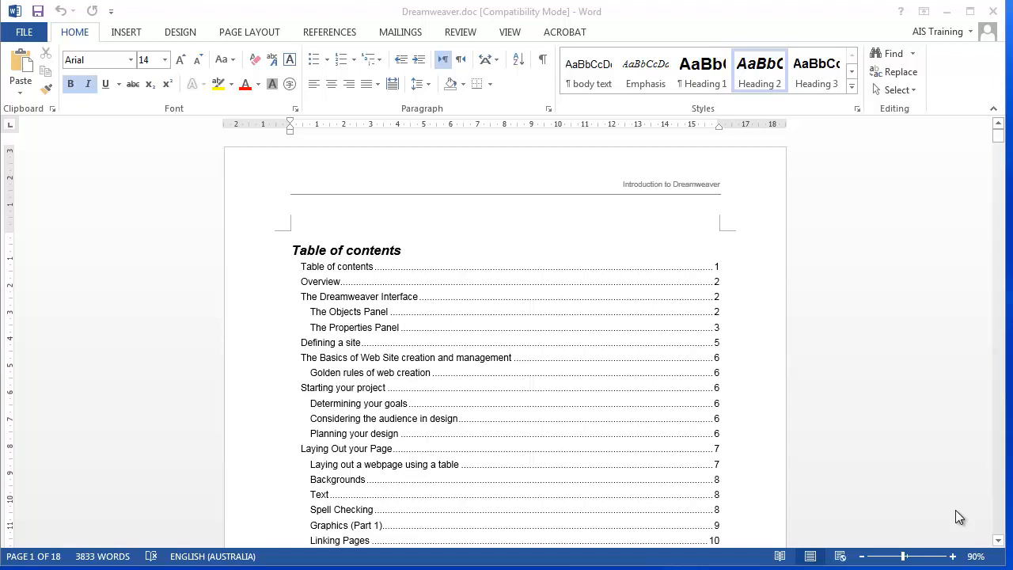
pyautogui.moveTo(351, 272)
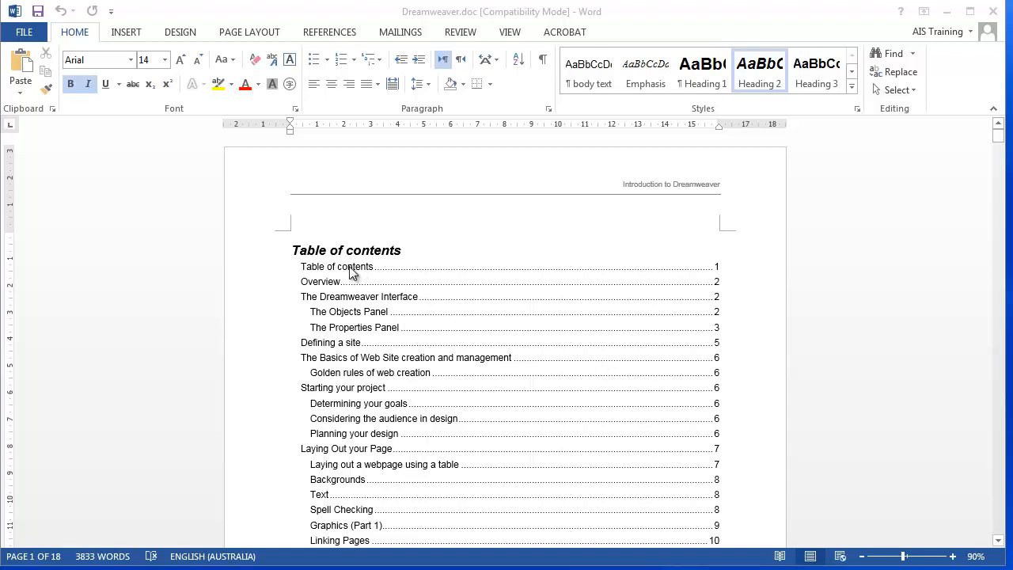
pyautogui.moveTo(322, 288)
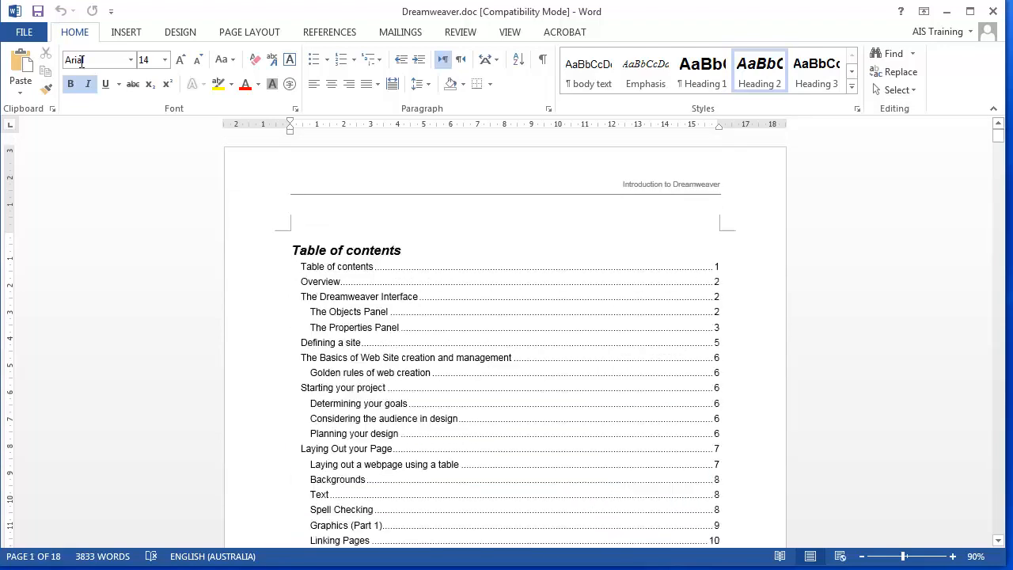
# - From the File menu, review Export and bring up the Print page with Adobe PDF selected
pyautogui.click(24, 32)
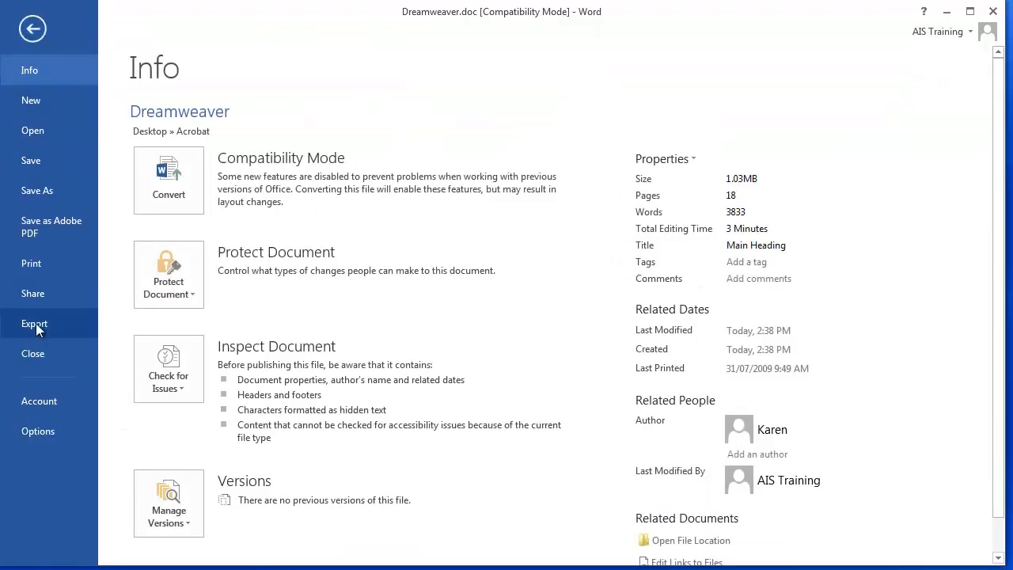
pyautogui.click(35, 323)
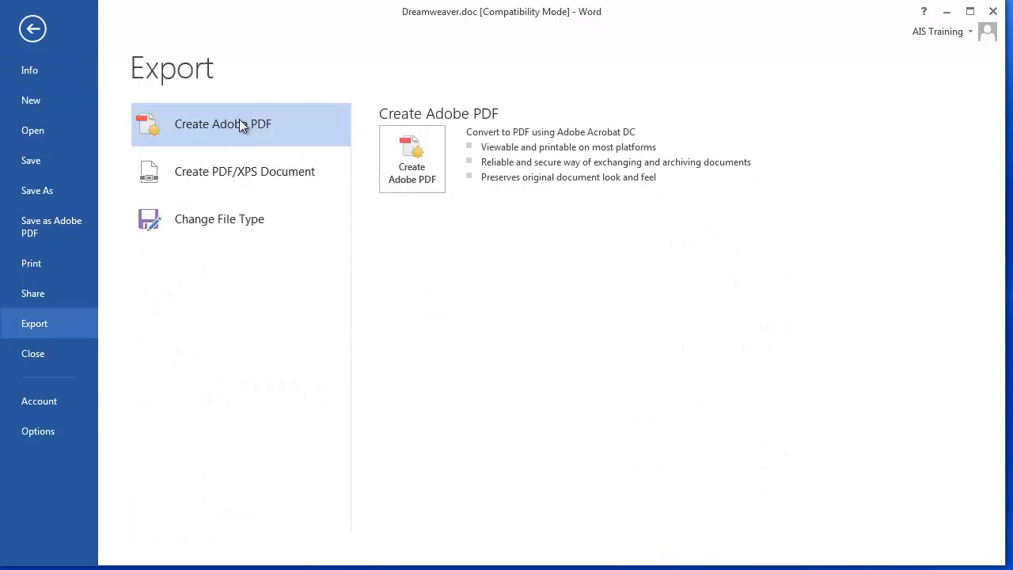
pyautogui.moveTo(35, 323)
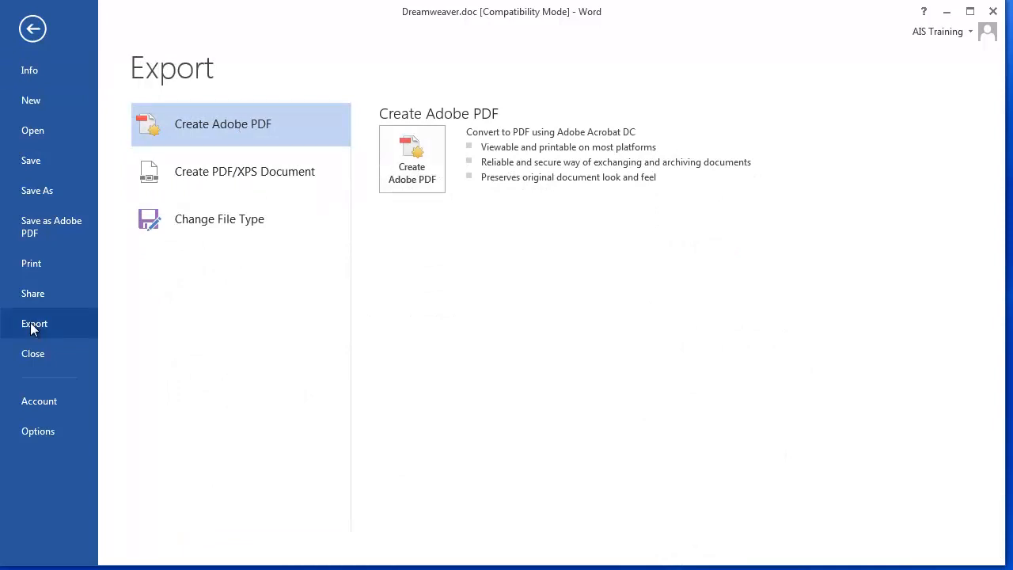
pyautogui.click(31, 262)
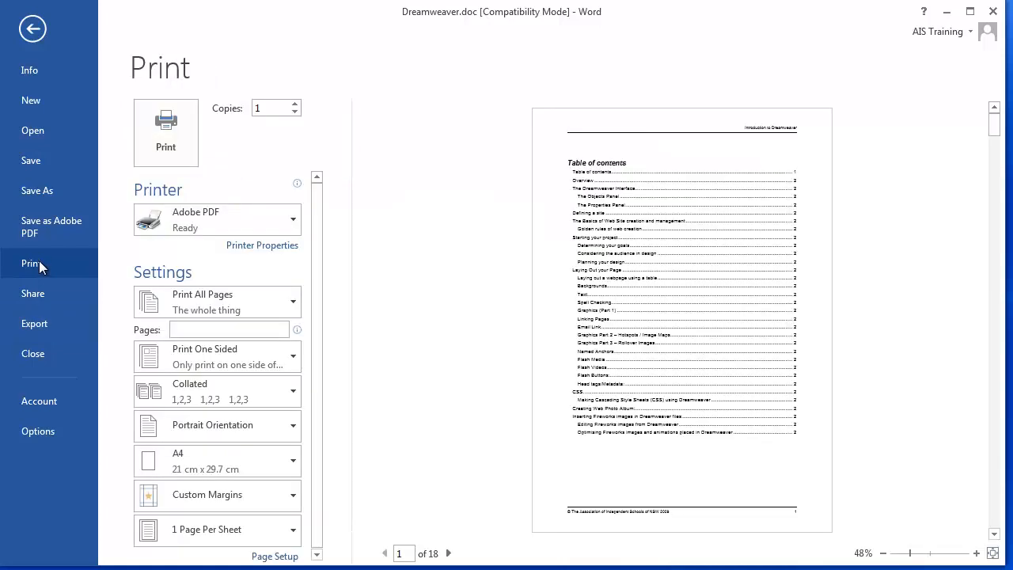
pyautogui.moveTo(187, 204)
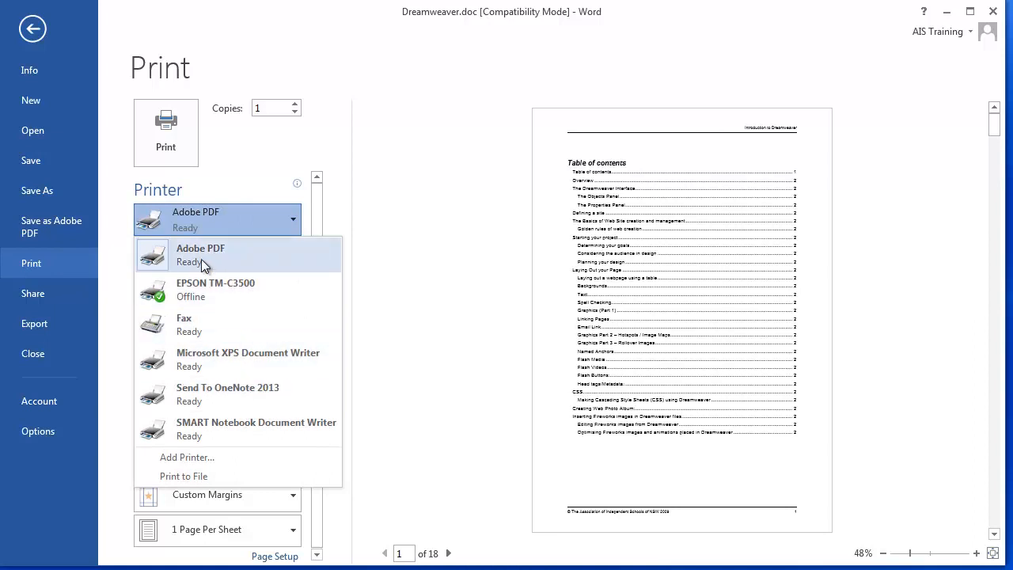
# - Print to the Adobe PDF printer and save the output as Dreamweaver.pdf on the Desktop
pyautogui.click(199, 253)
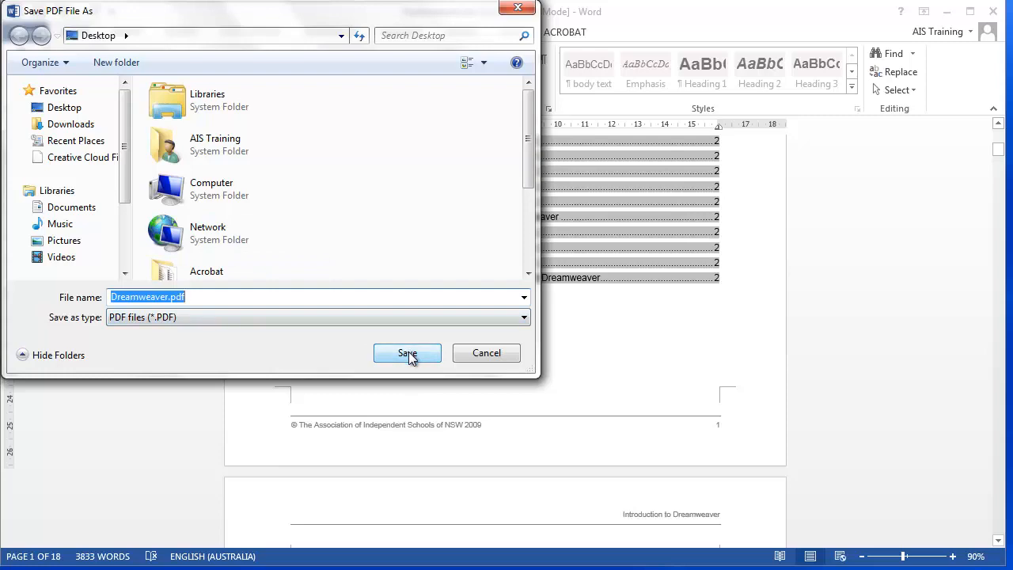
pyautogui.click(406, 353)
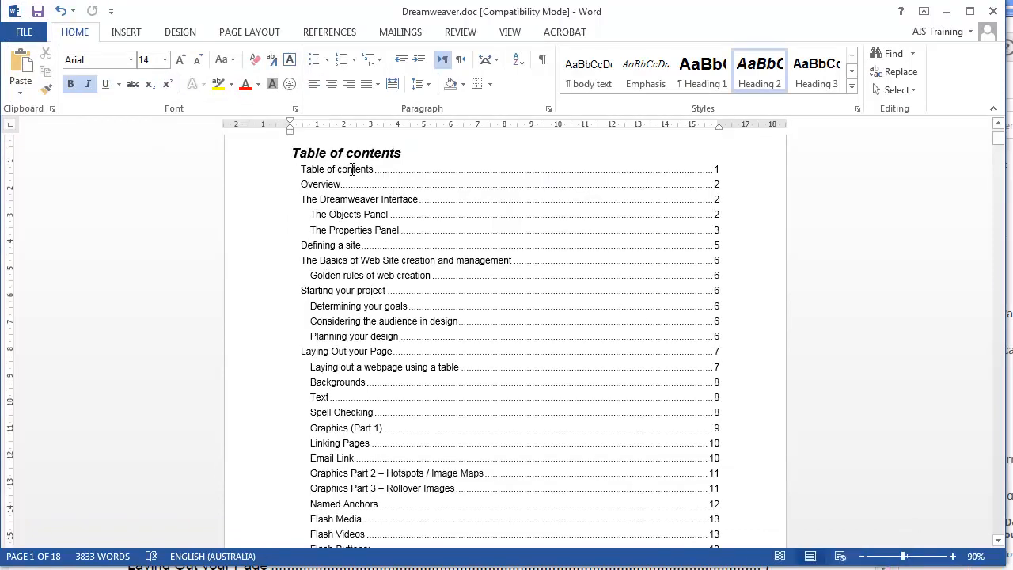
pyautogui.moveTo(560, 354)
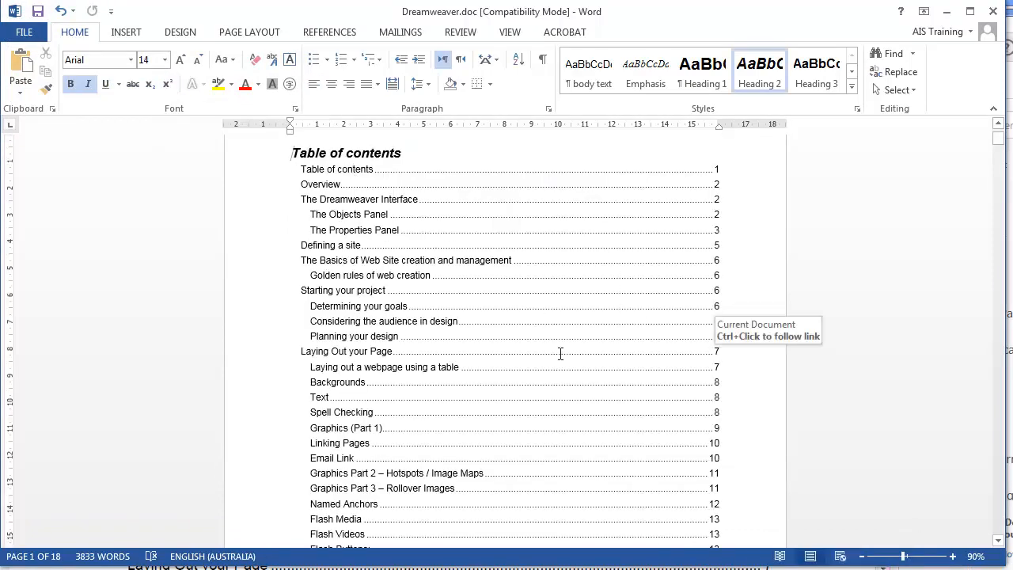
pyautogui.moveTo(336, 251)
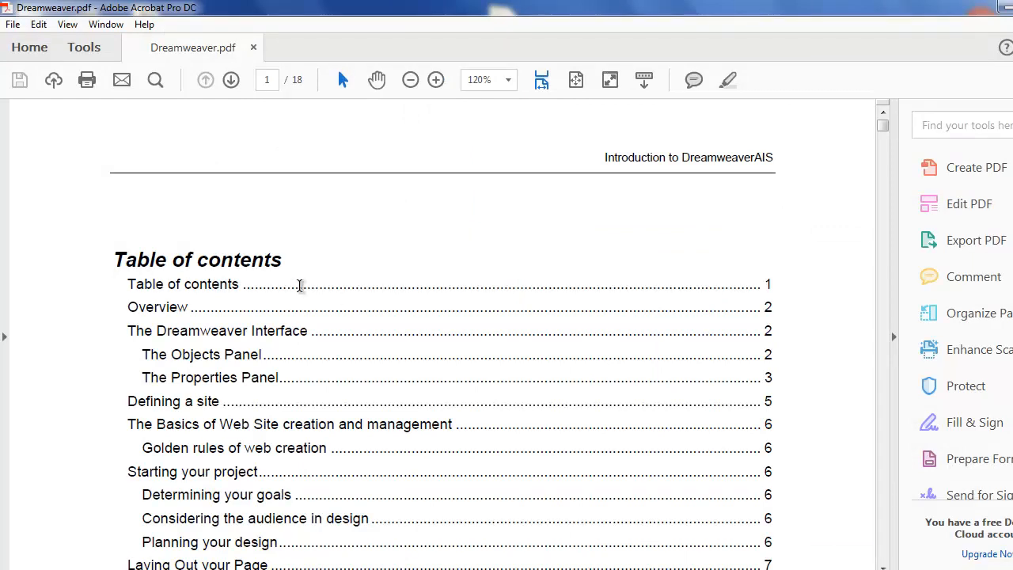
pyautogui.scroll(-3)
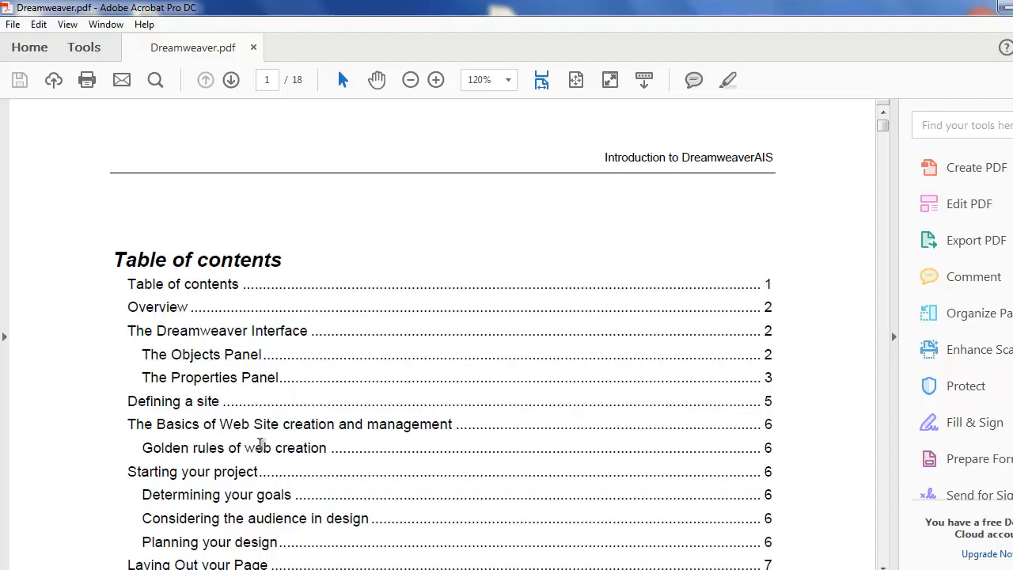
pyautogui.moveTo(704, 283)
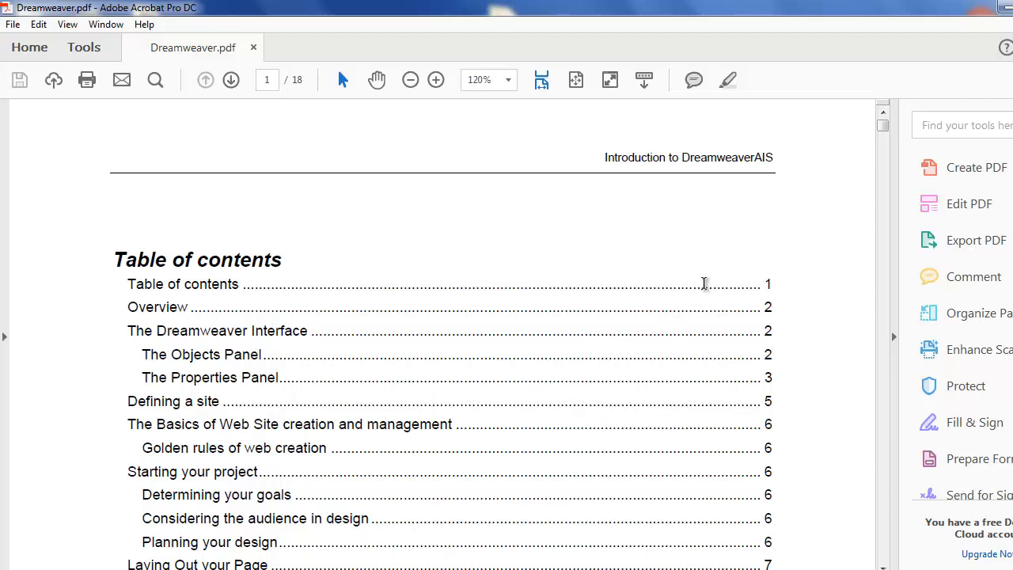
pyautogui.moveTo(334, 541)
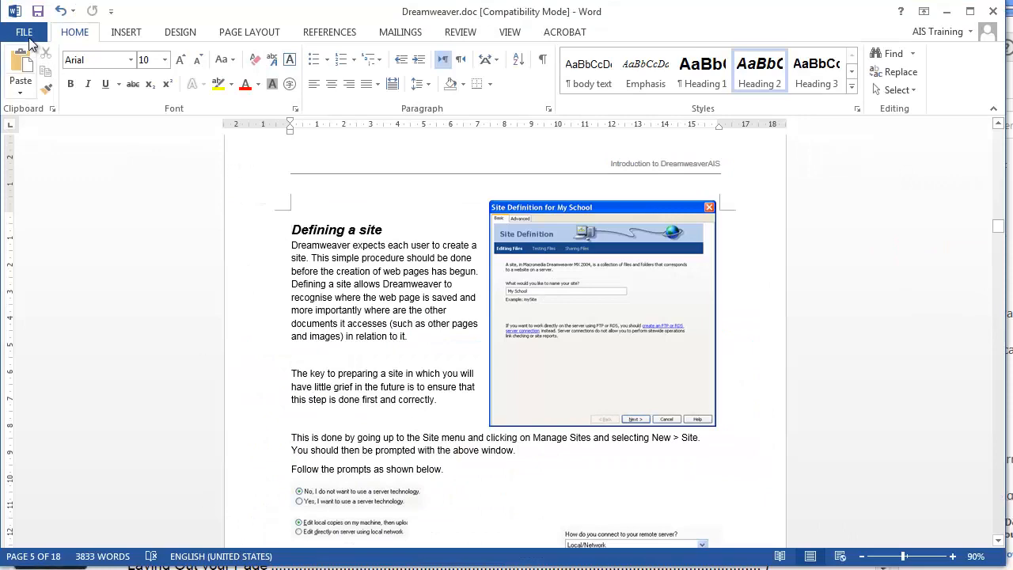
pyautogui.click(24, 32)
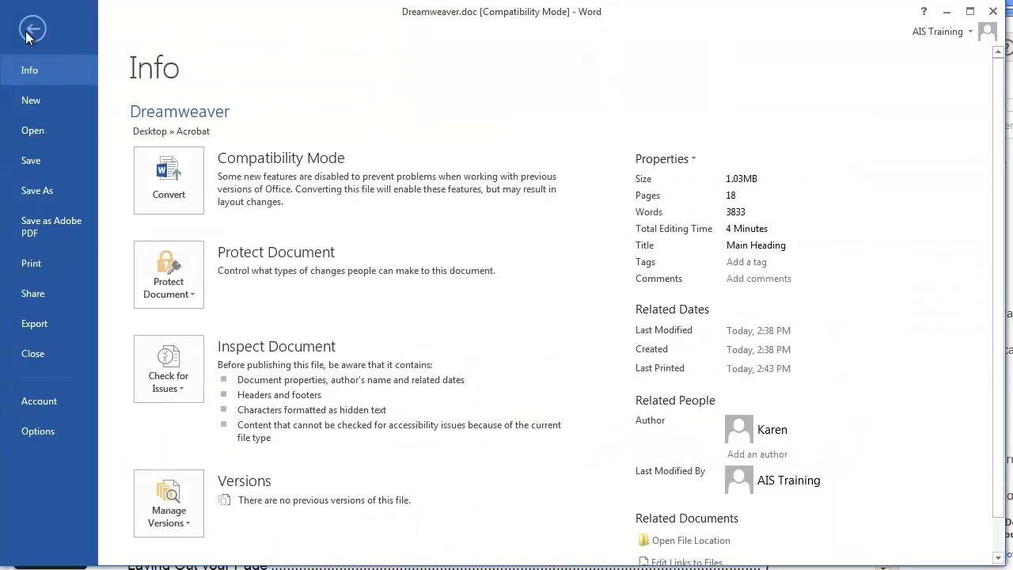
pyautogui.click(31, 28)
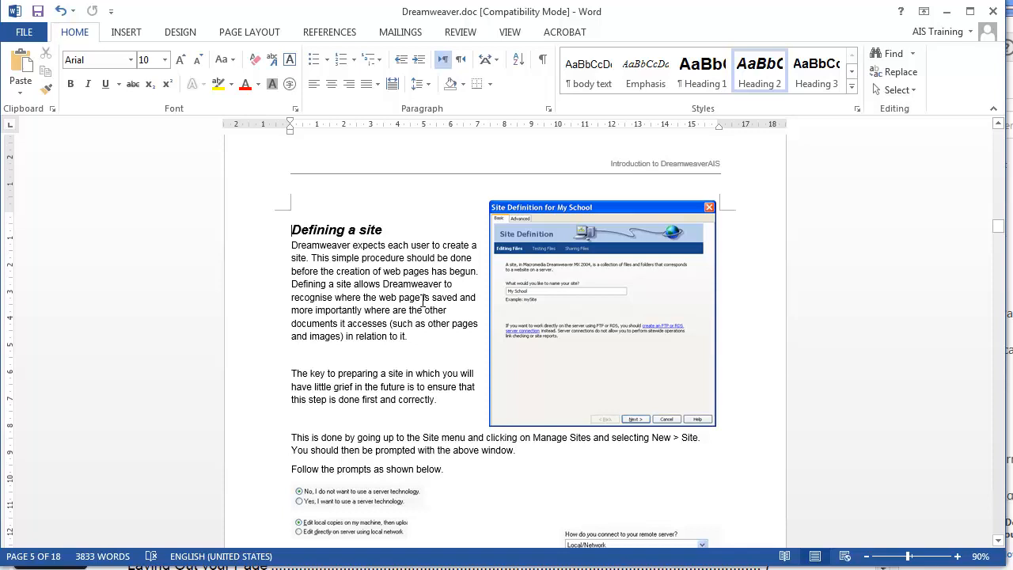
pyautogui.moveTo(567, 31)
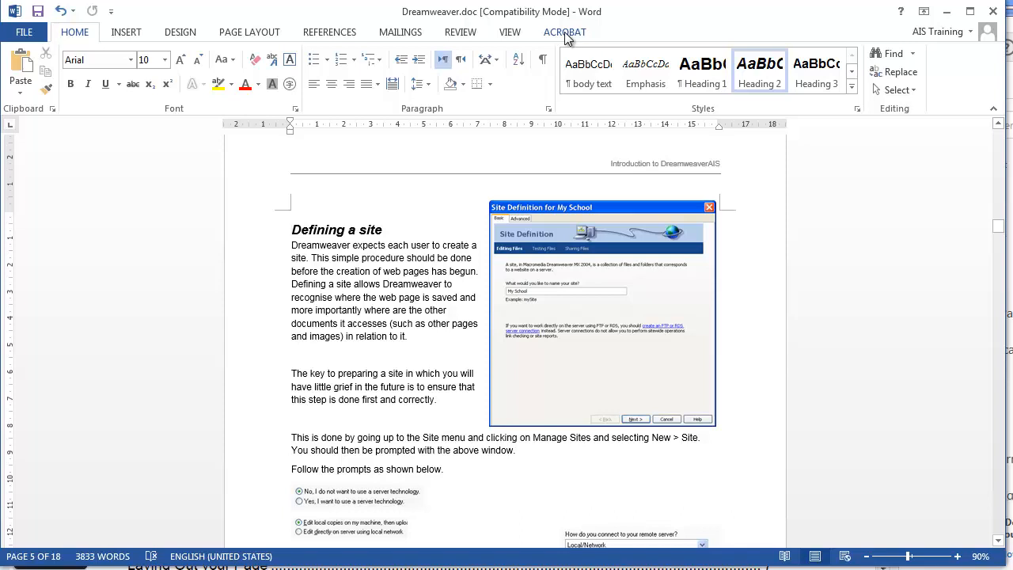
# - Show the ACROBAT ribbon with its Create PDF and Preferences commands
pyautogui.click(564, 32)
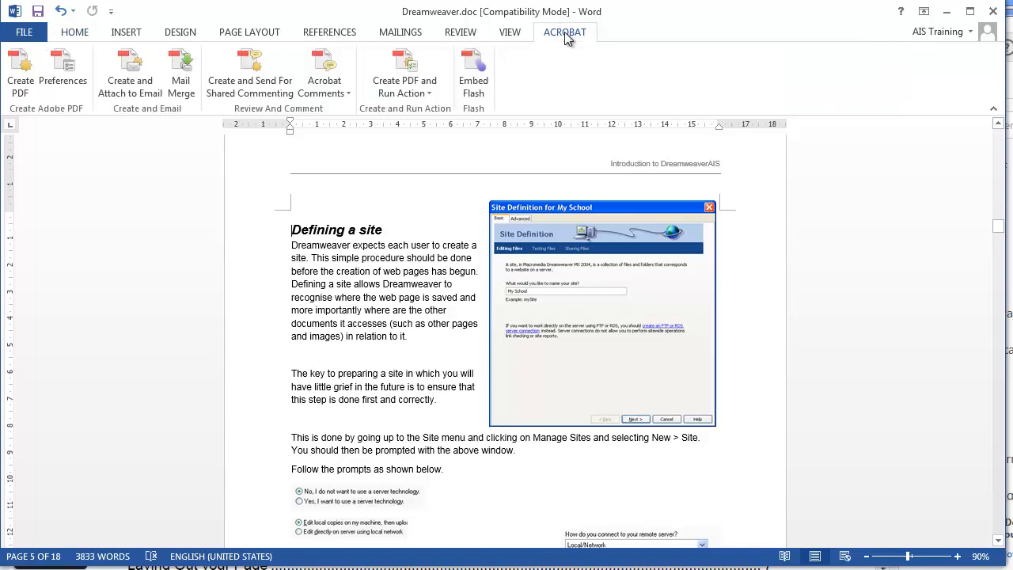
pyautogui.moveTo(472, 72)
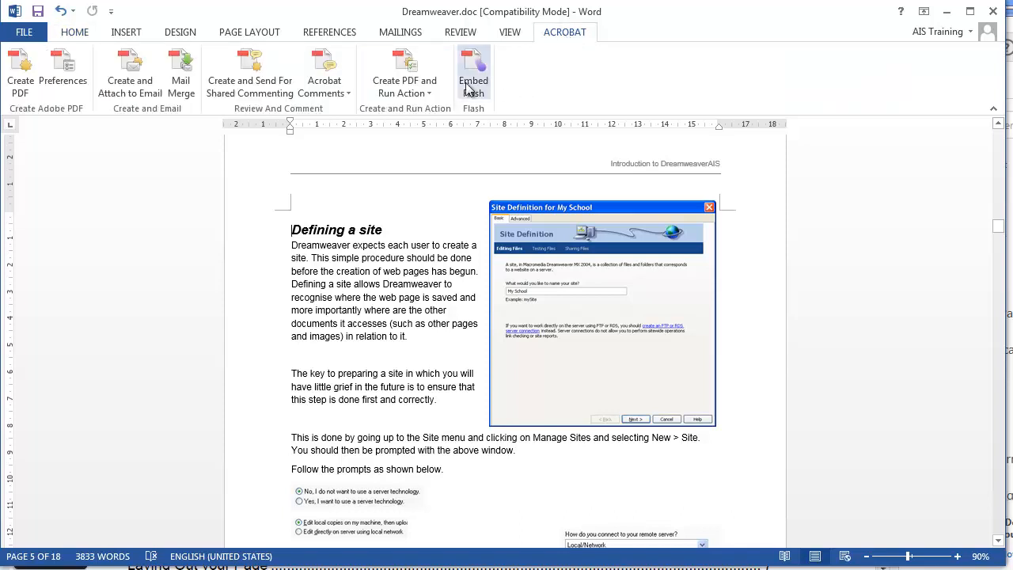
pyautogui.moveTo(64, 71)
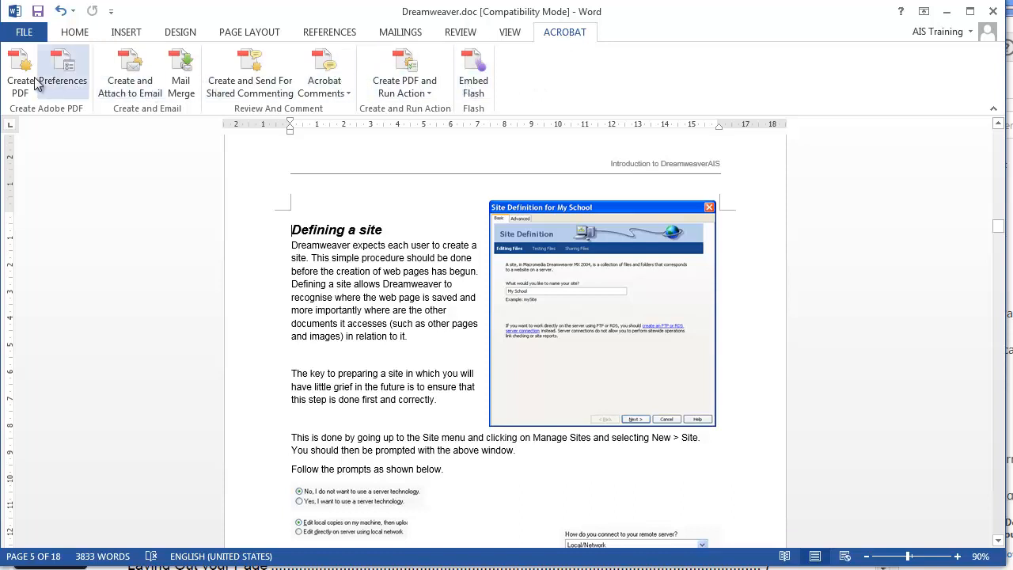
pyautogui.moveTo(250, 71)
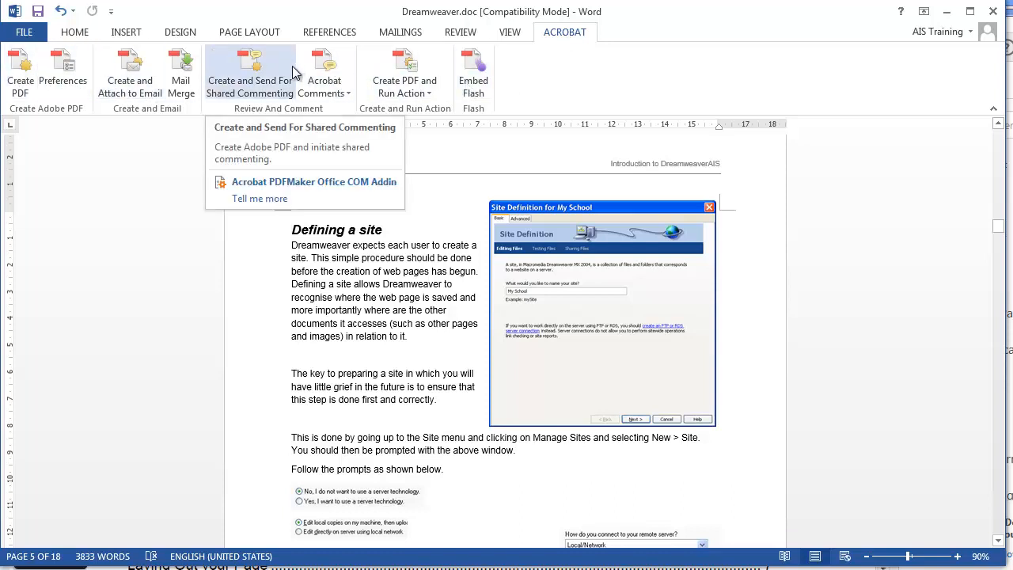
pyautogui.moveTo(19, 71)
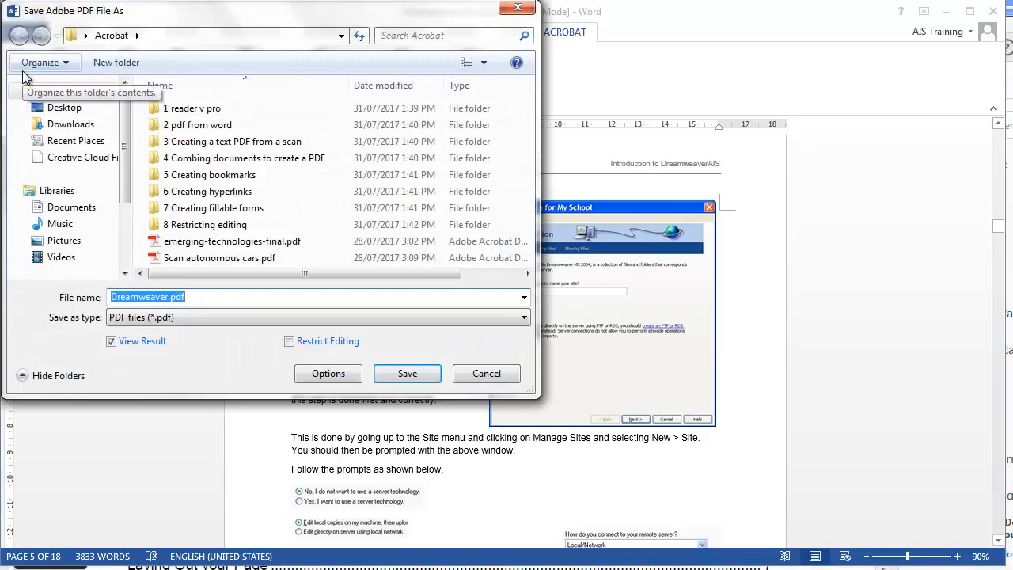
# - Save the PDF as Dreamweaver.pdf on the Desktop and accept AIS as the school name
pyautogui.click(64, 108)
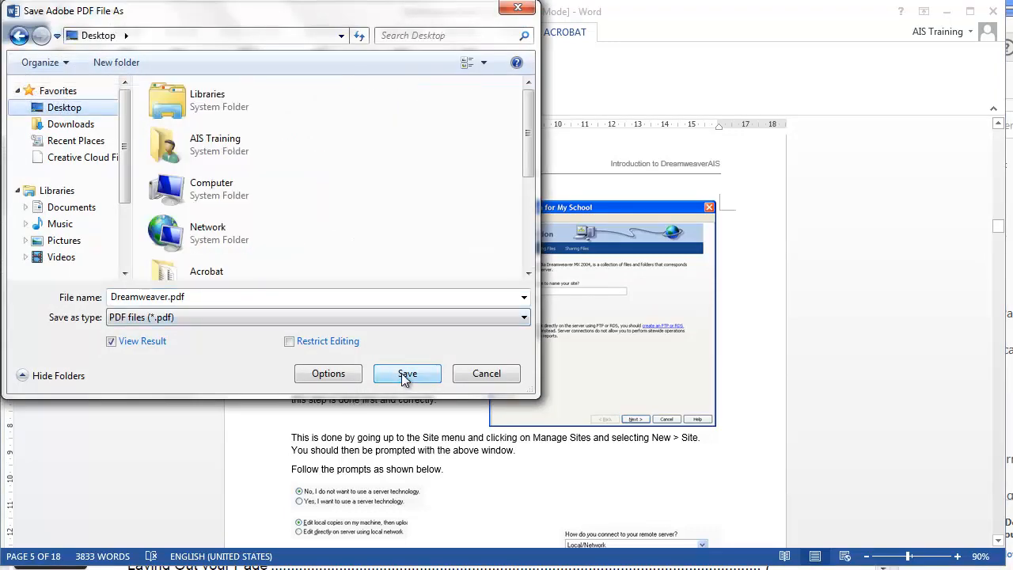
pyautogui.click(406, 373)
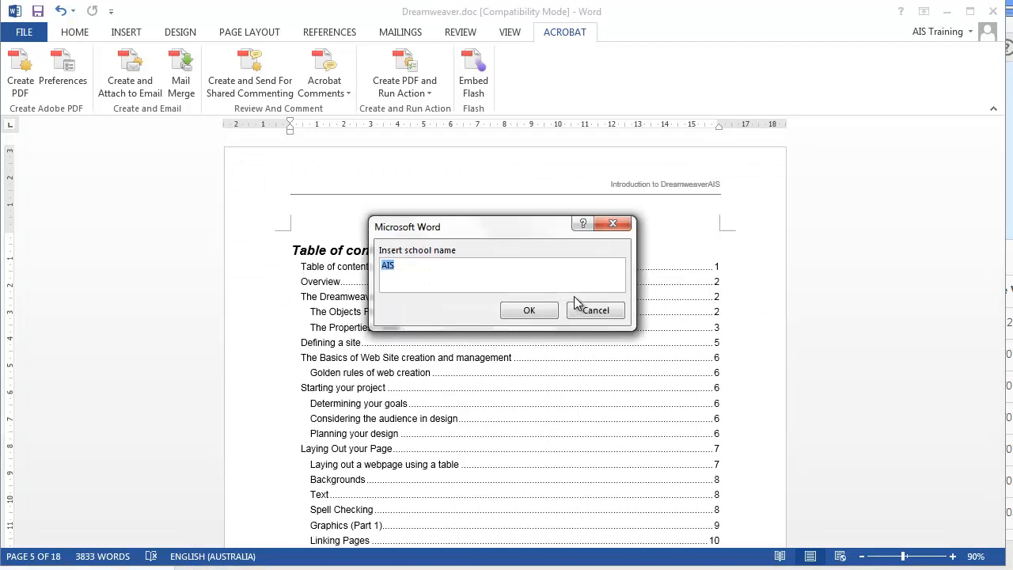
pyautogui.click(529, 309)
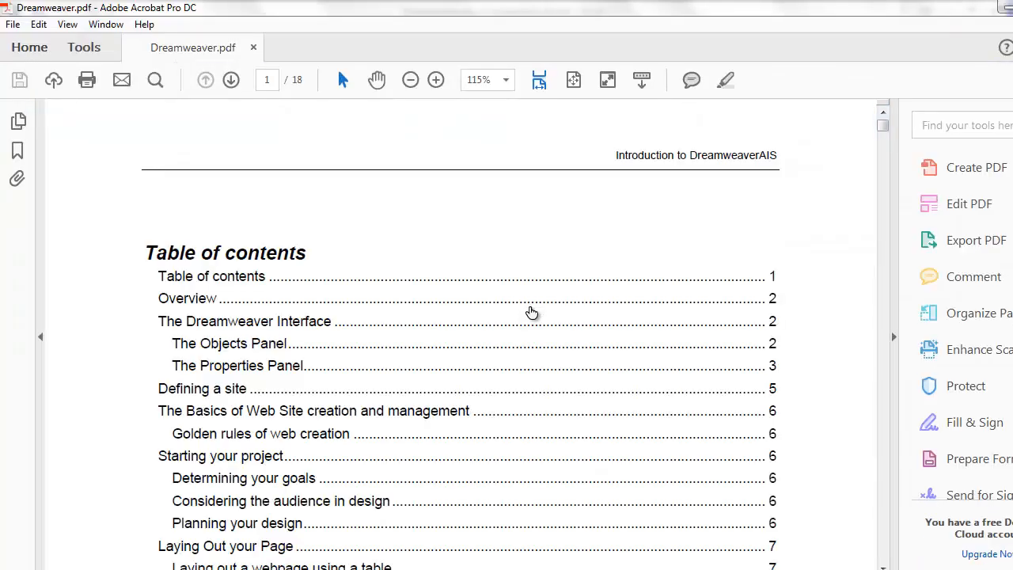
pyautogui.moveTo(408, 347)
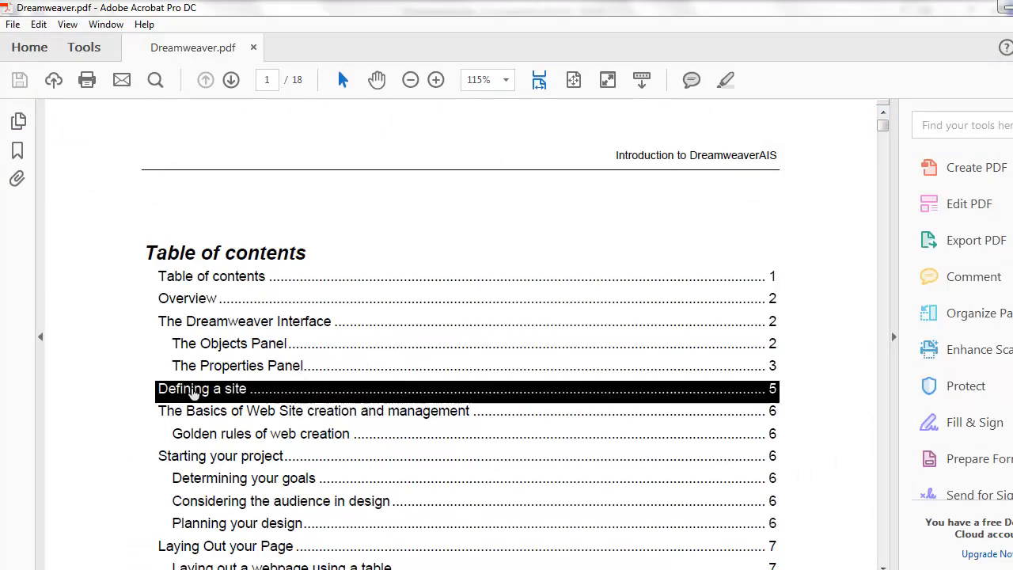
# - Follow the 'Defining a site' table-of-contents entry to its page in the PDF
pyautogui.click(202, 389)
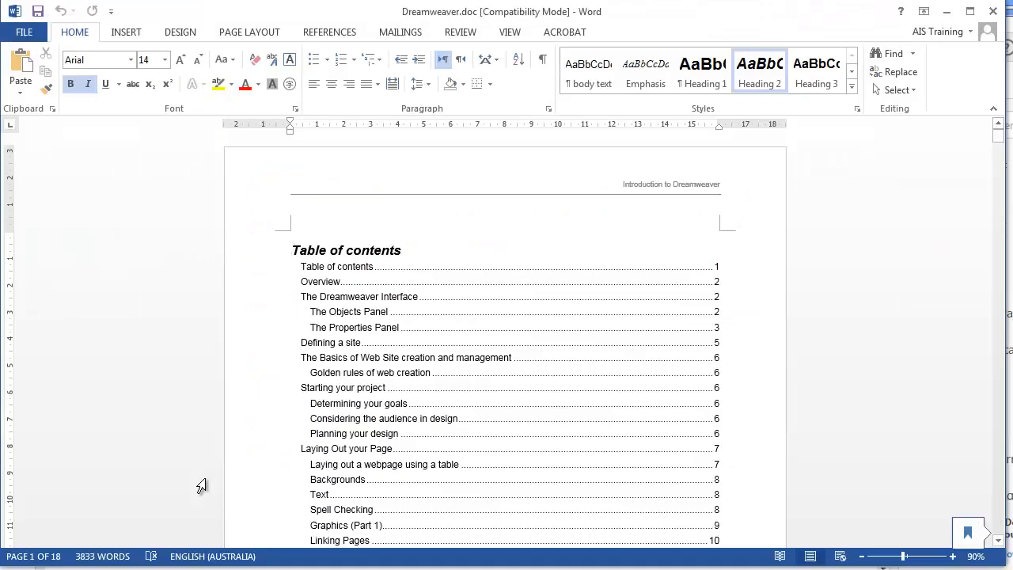
pyautogui.moveTo(345, 235)
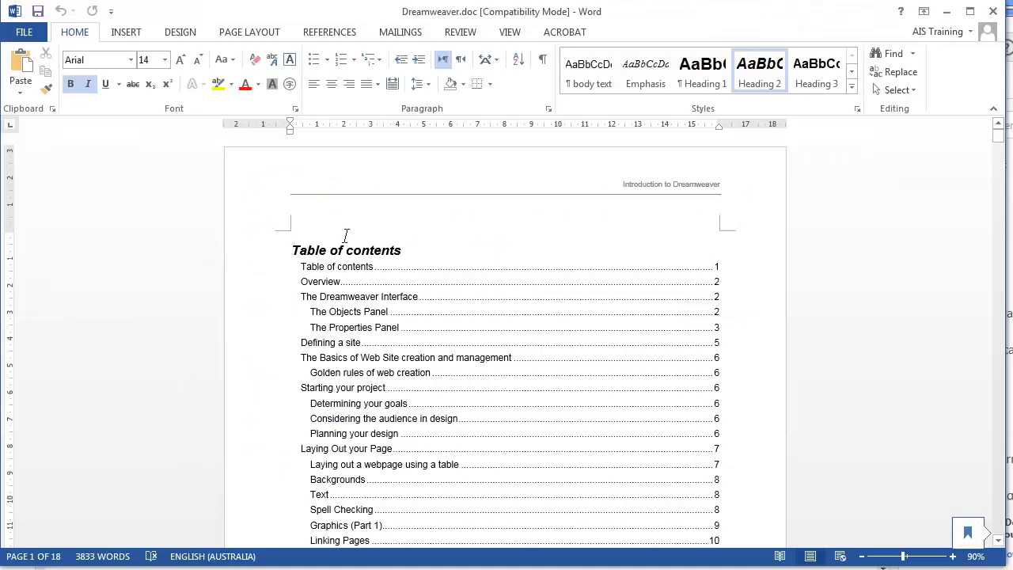
# - Bring up the Acrobat PDFMaker preferences from the ACROBAT ribbon
pyautogui.click(563, 31)
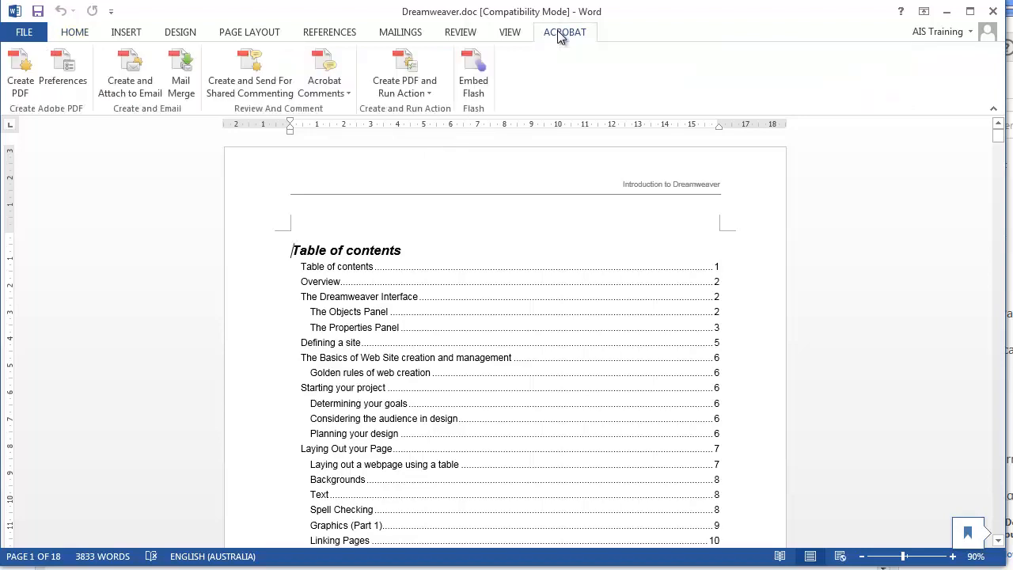
pyautogui.moveTo(93, 69)
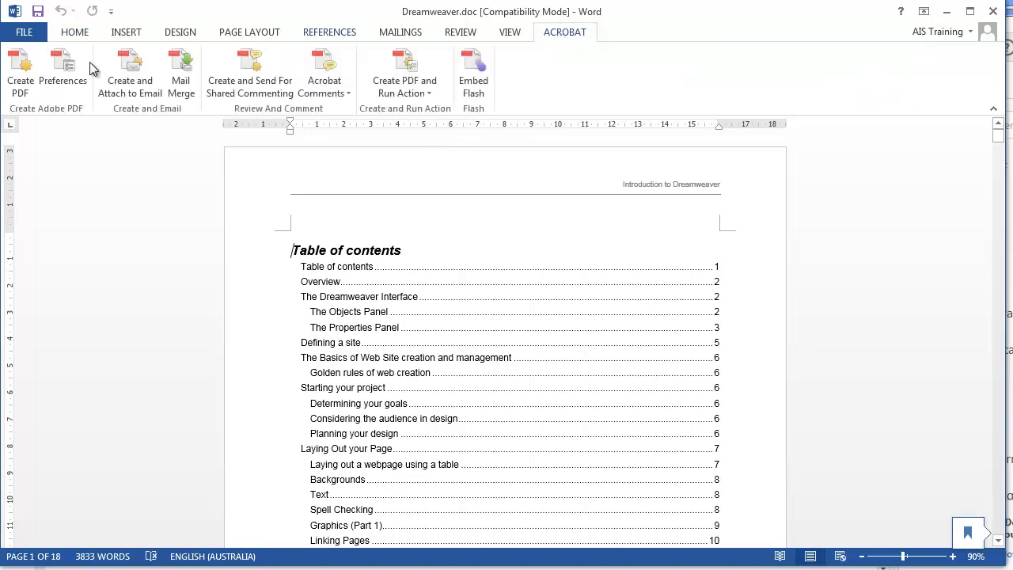
pyautogui.click(64, 71)
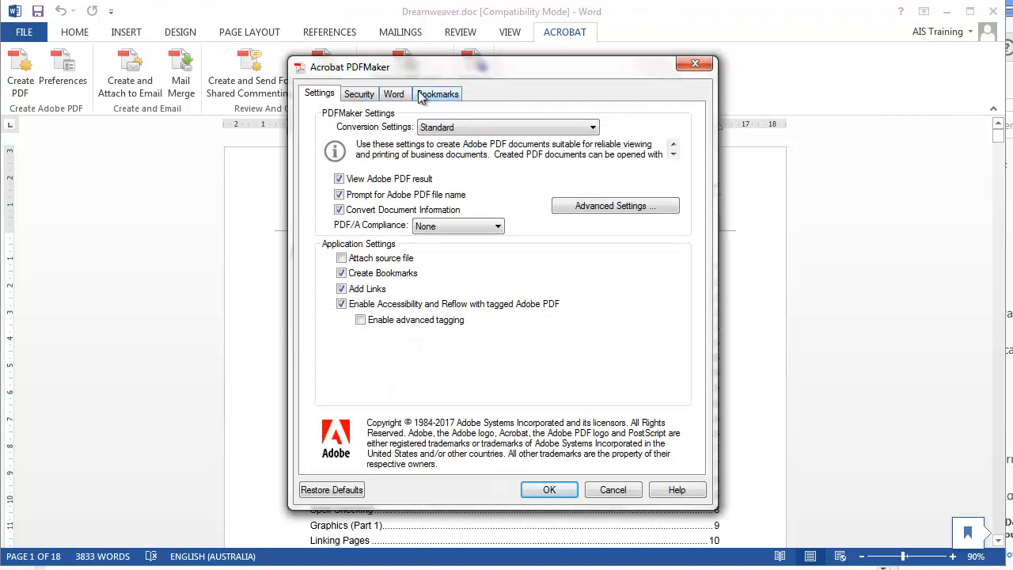
# - Show the Bookmarks settings converting Word headings 1–9 into PDF bookmarks
pyautogui.click(437, 93)
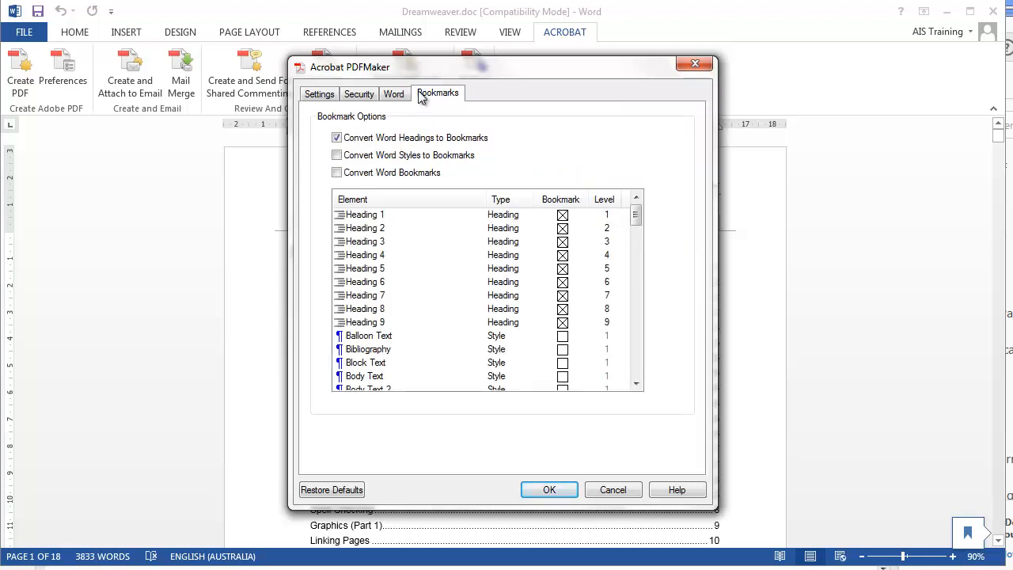
pyautogui.moveTo(261, 150)
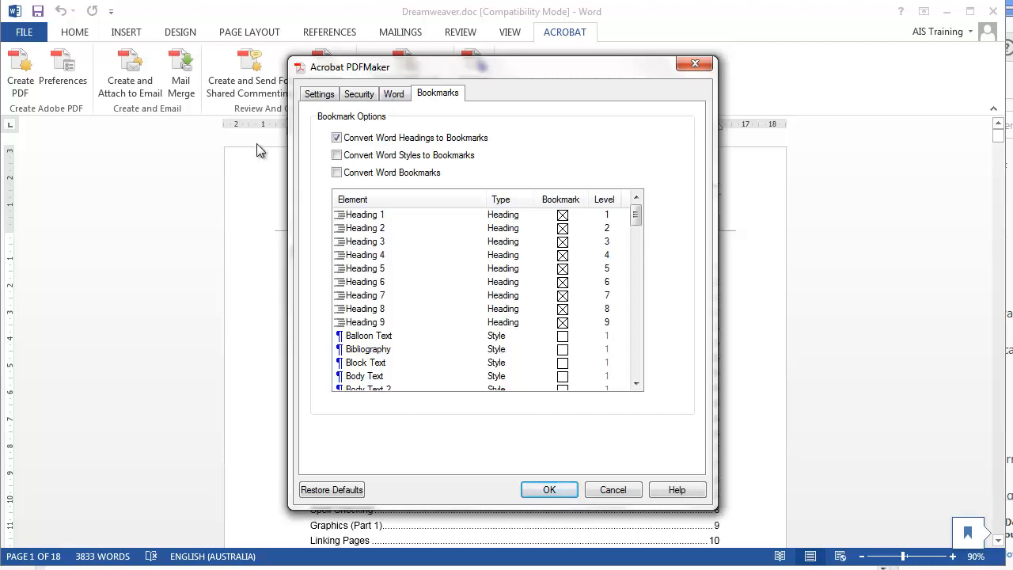
pyautogui.moveTo(367, 60)
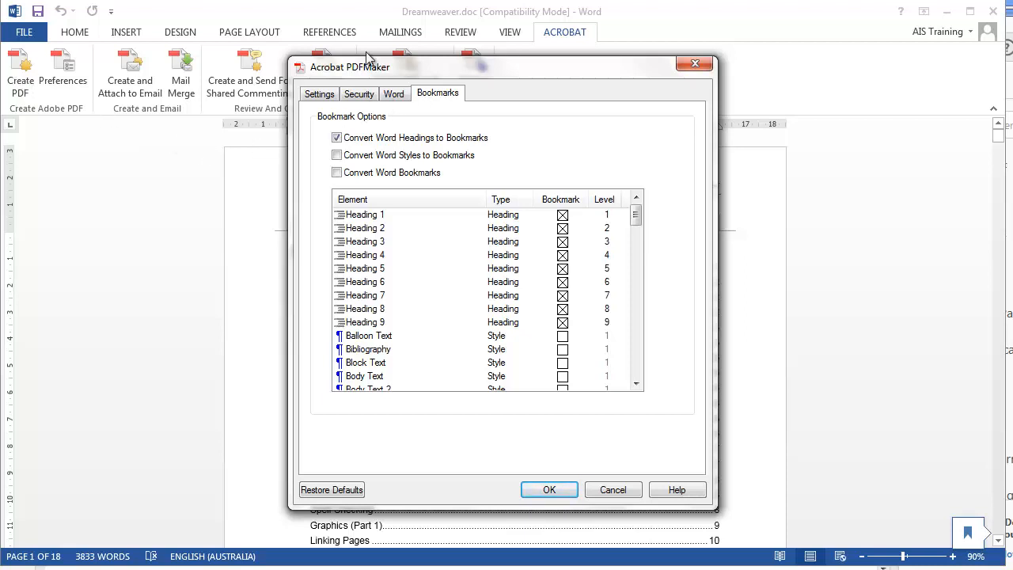